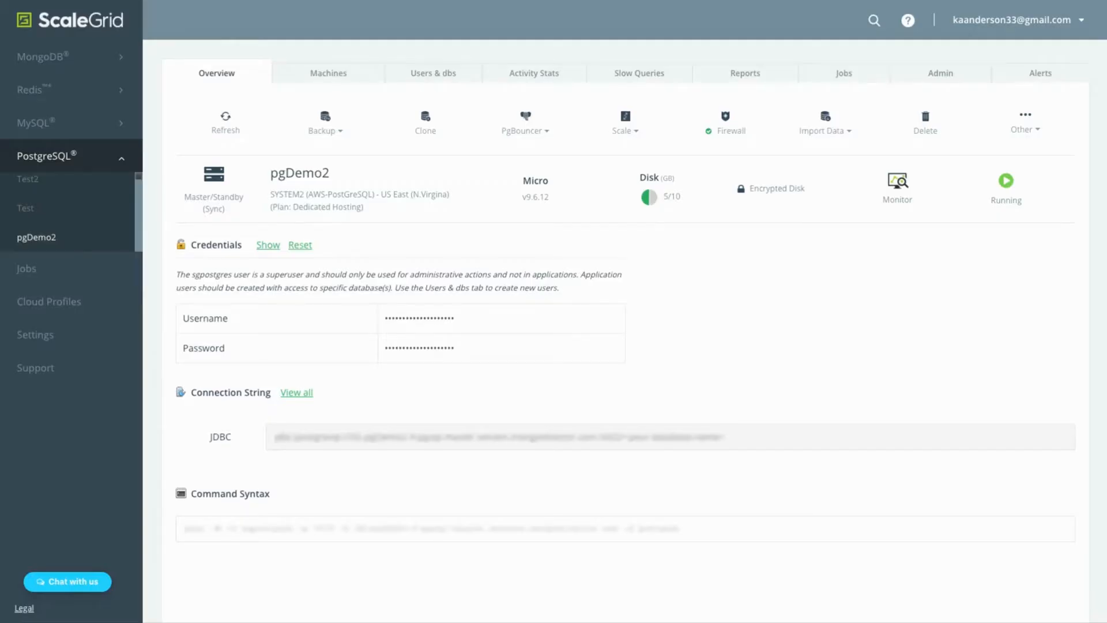
pyautogui.moveTo(672, 76)
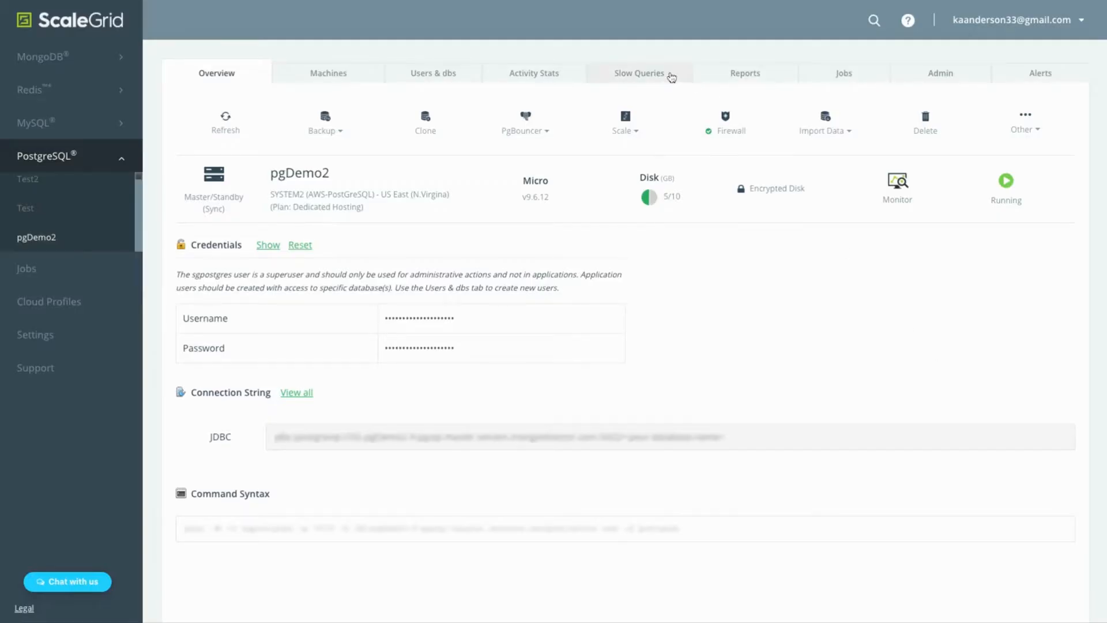
# Step: Show pgDemo2's query heatmap and the Top Read and Top Write Load Generators charts
pyautogui.click(638, 73)
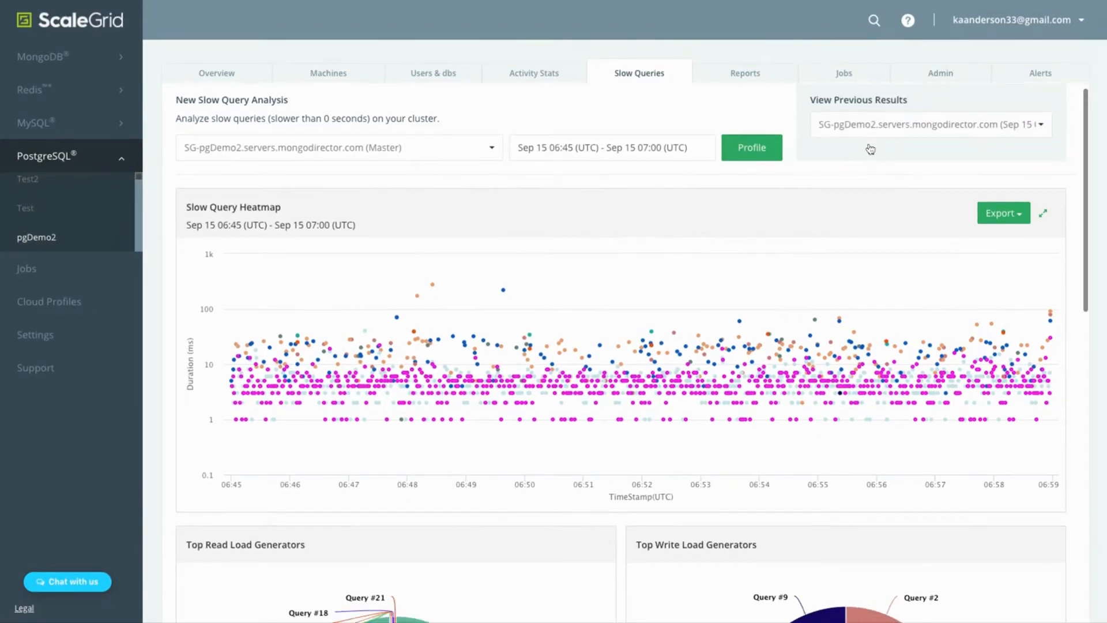
pyautogui.scroll(-3)
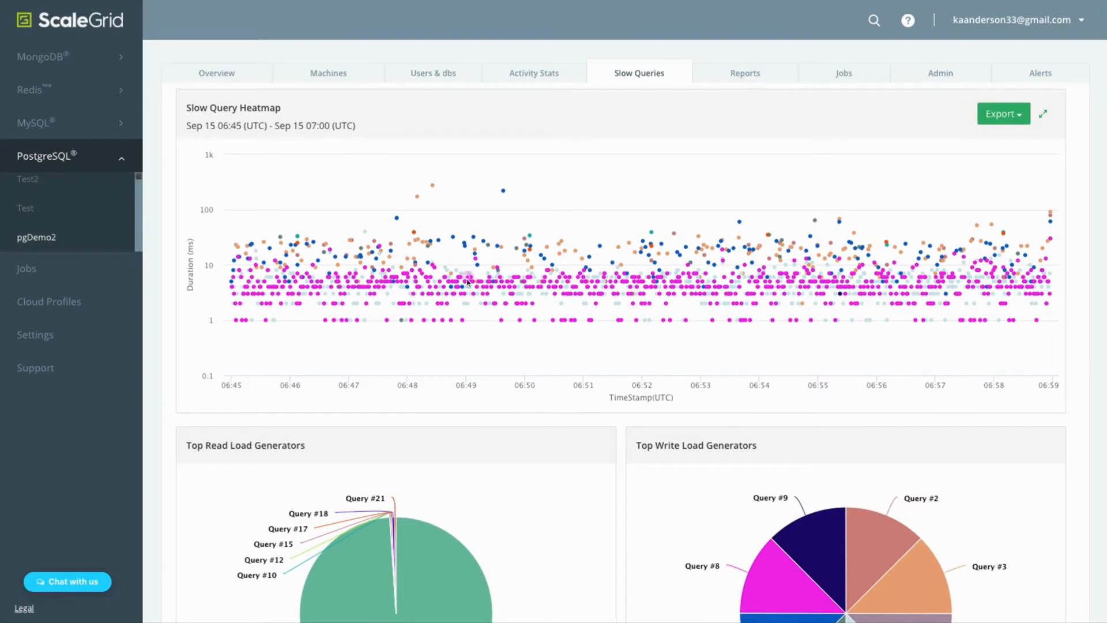
pyautogui.moveTo(469, 233)
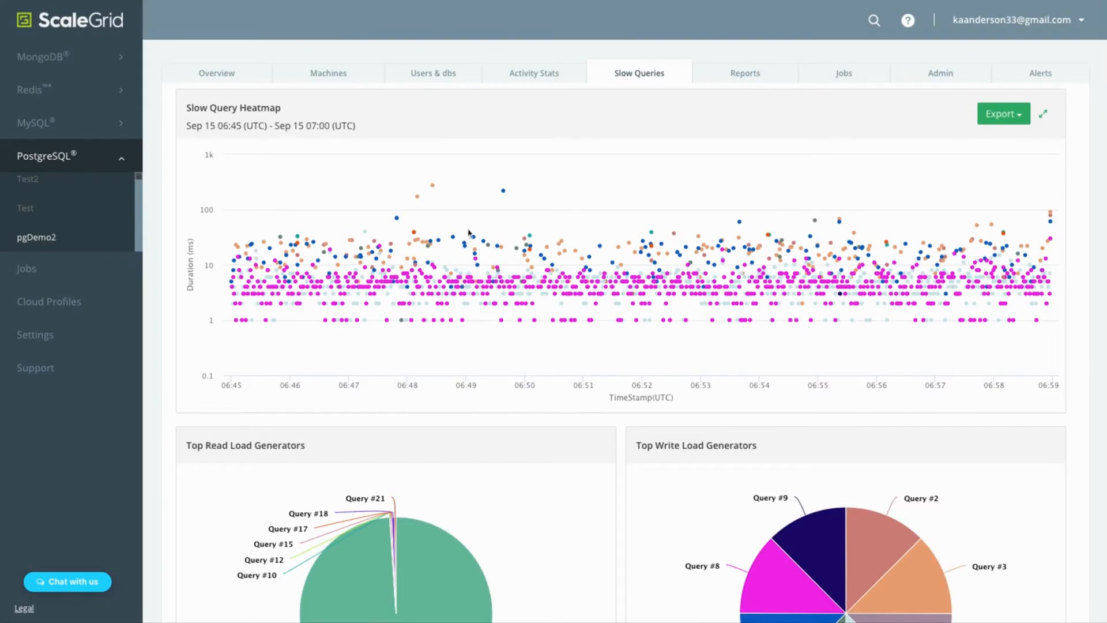
pyautogui.moveTo(657, 211)
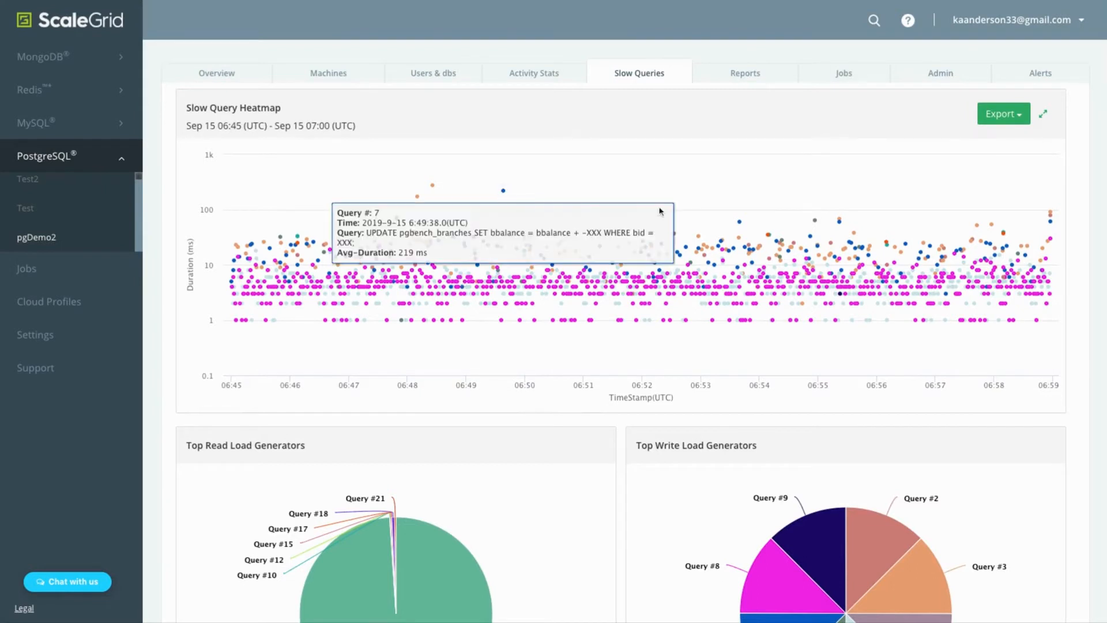
pyautogui.moveTo(762, 239)
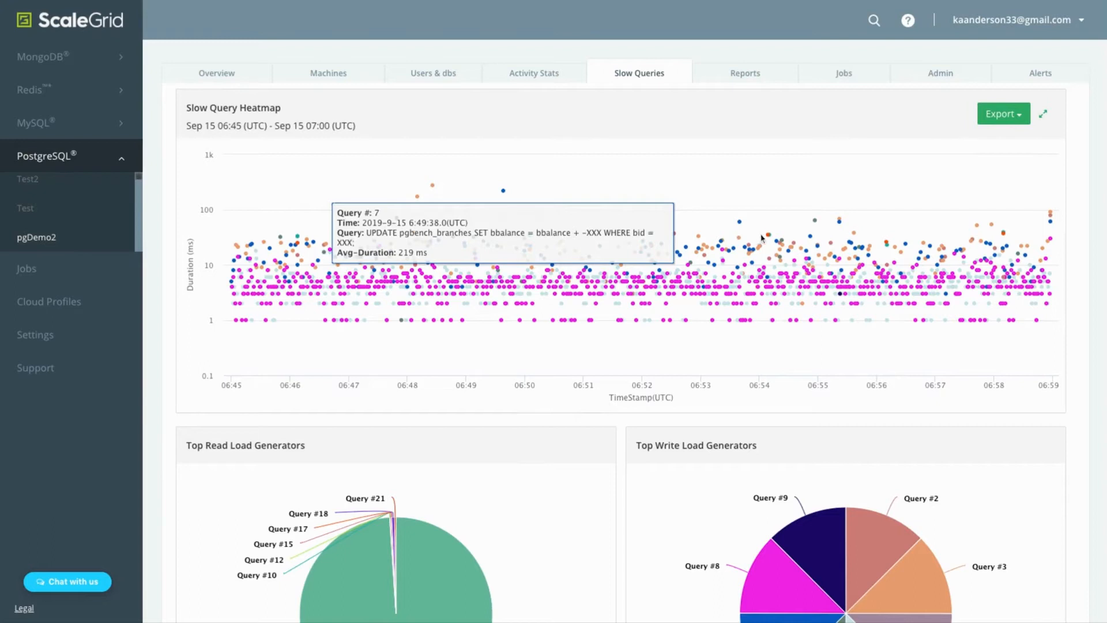
pyautogui.moveTo(770, 235)
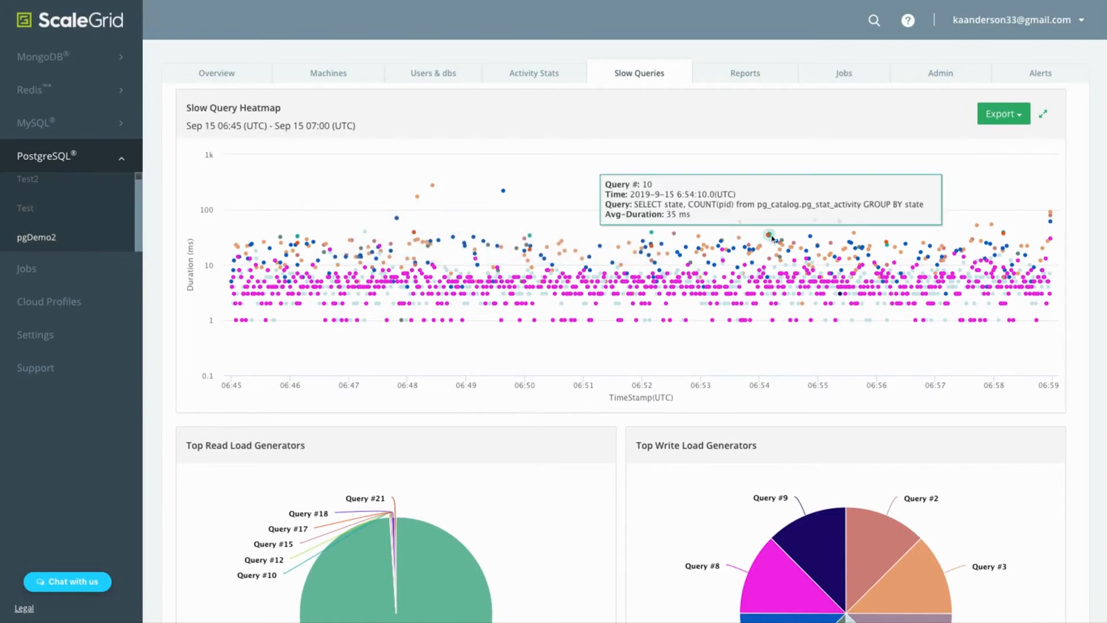
pyautogui.moveTo(767, 301)
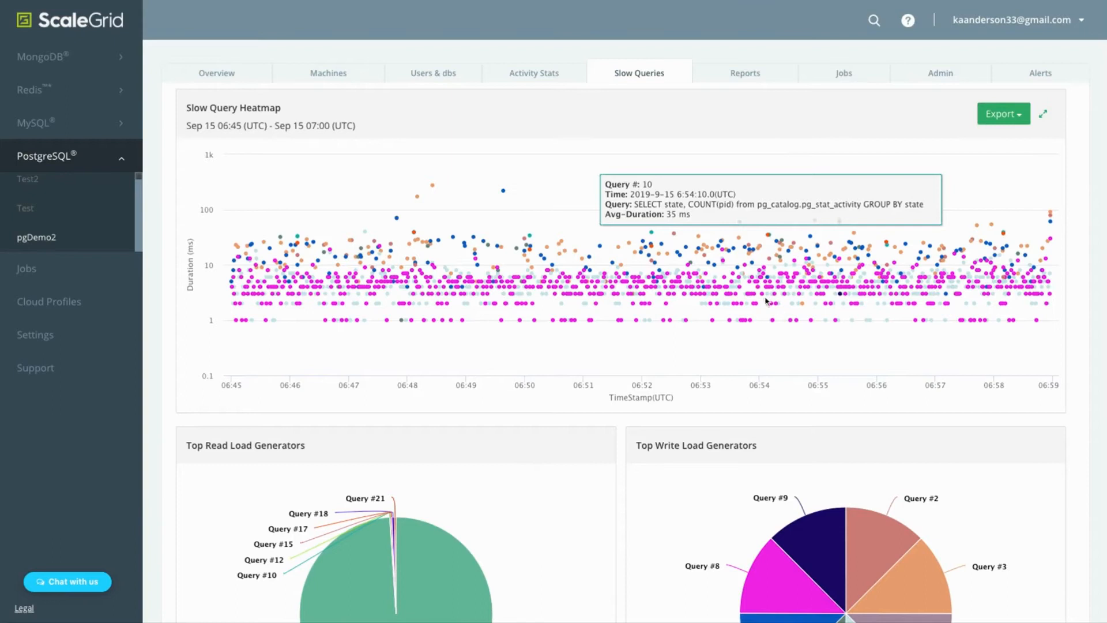
pyautogui.moveTo(356, 177)
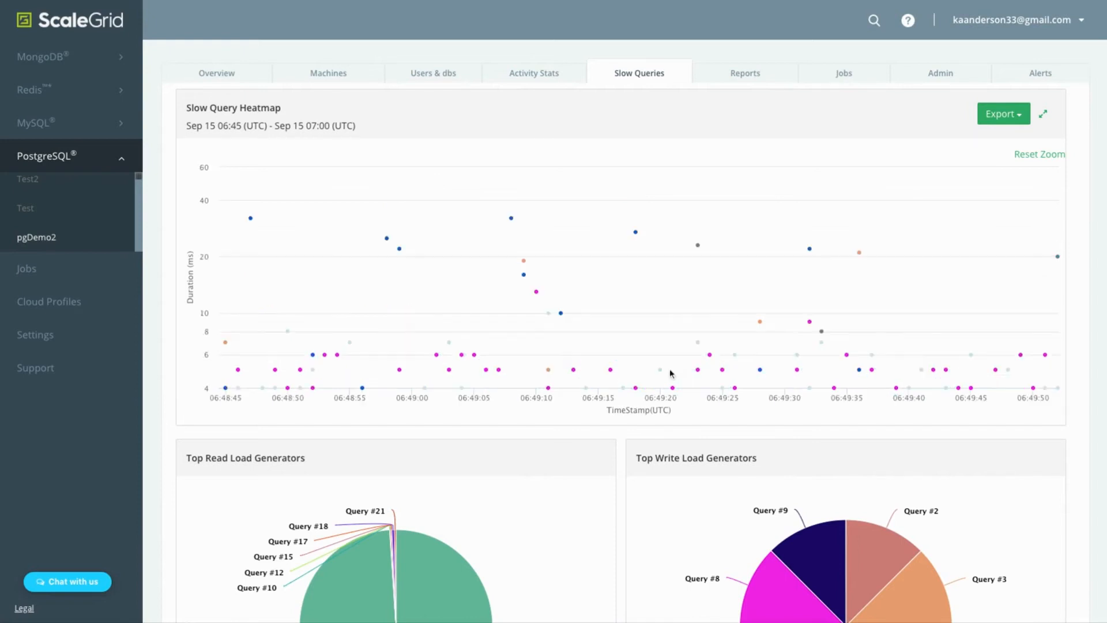
pyautogui.moveTo(1039, 155)
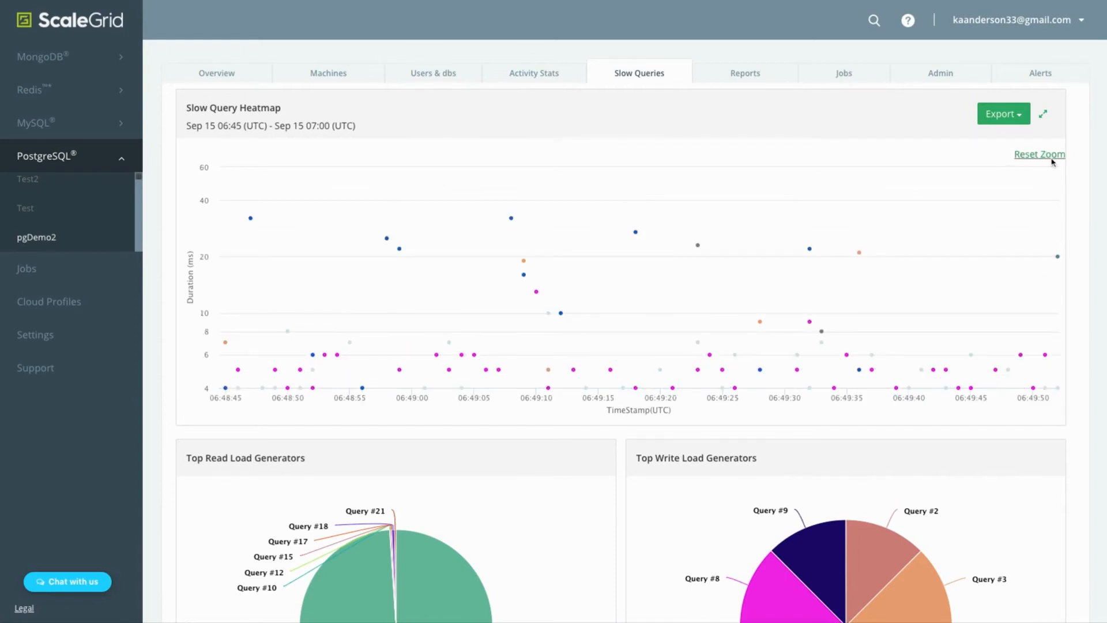
pyautogui.click(1038, 154)
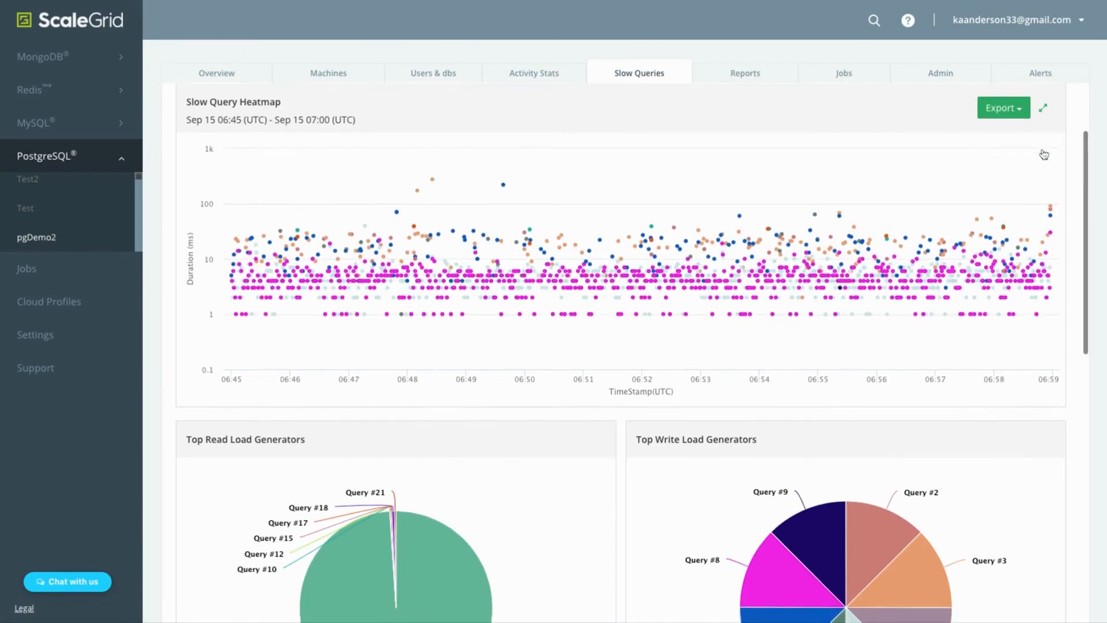
pyautogui.scroll(-3)
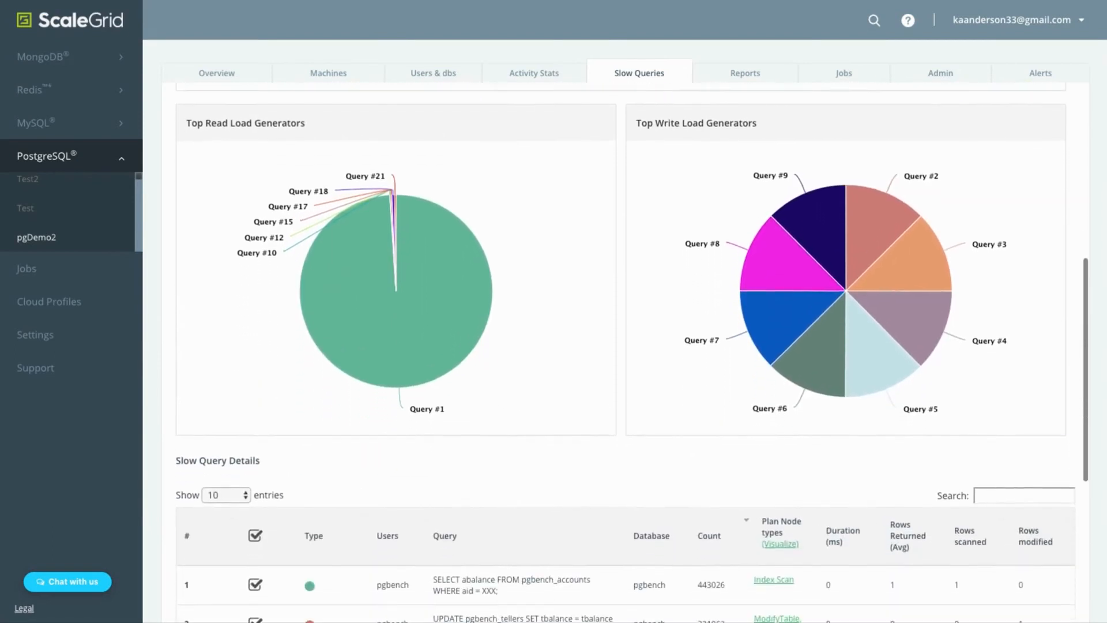
pyautogui.moveTo(365, 198)
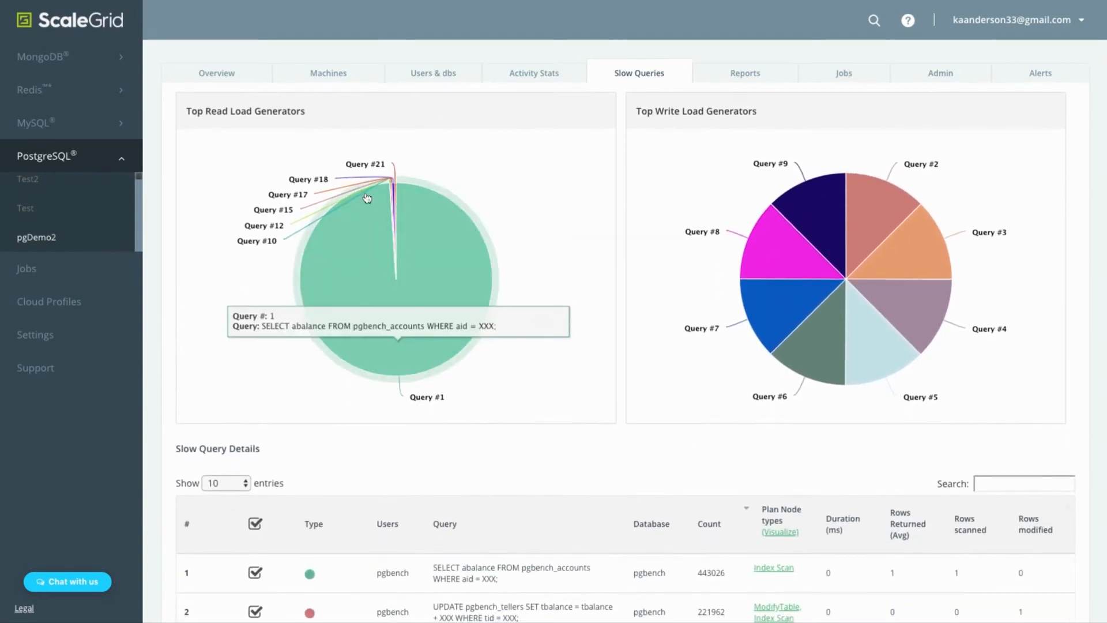
pyautogui.moveTo(821, 353)
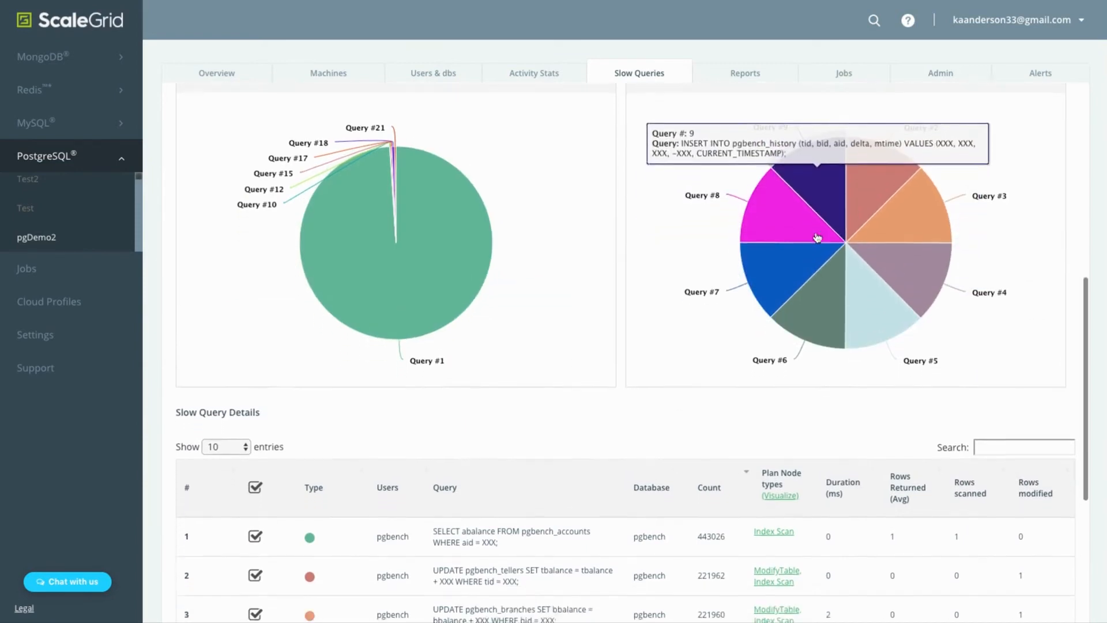
pyautogui.scroll(-3)
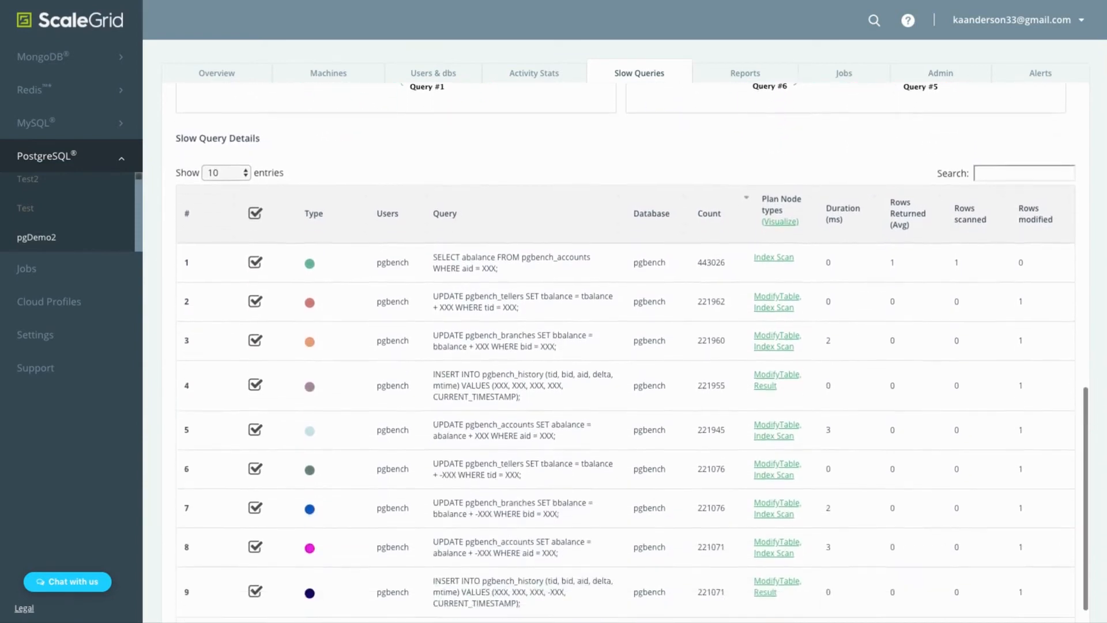
# Step: Copy the full text of the pgbench_history INSERT query from row 4
pyautogui.scroll(-3)
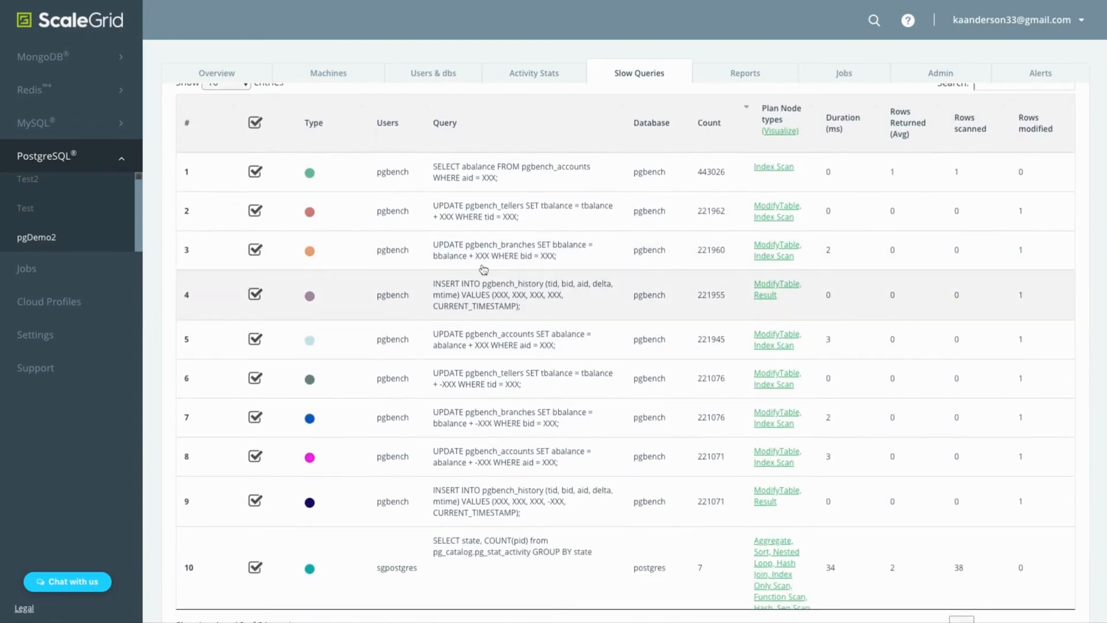
pyautogui.moveTo(535, 290)
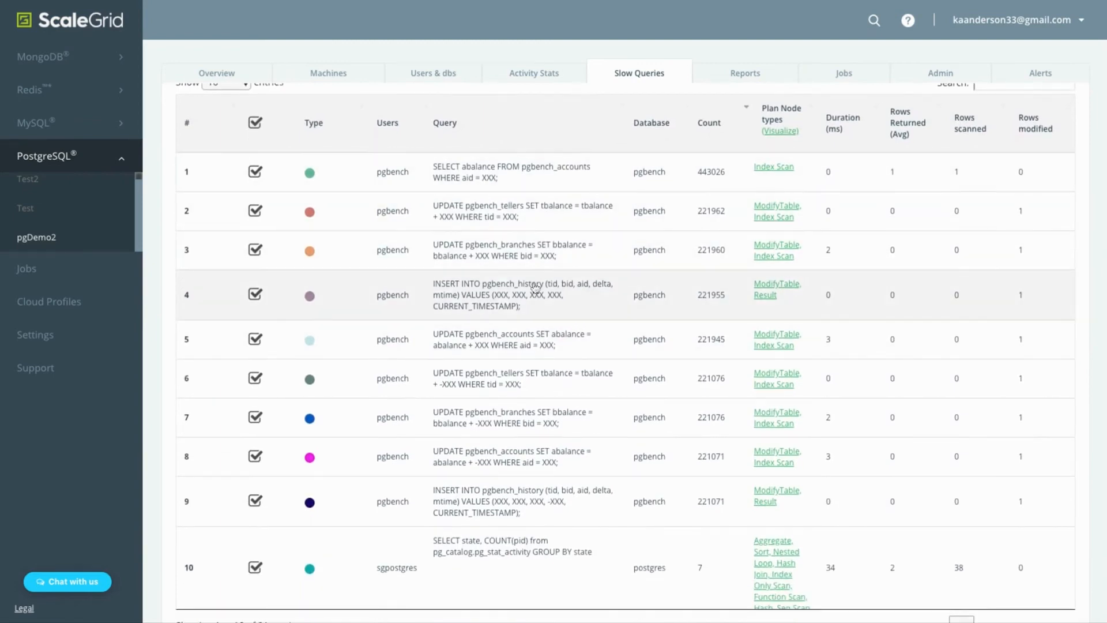
pyautogui.click(526, 295)
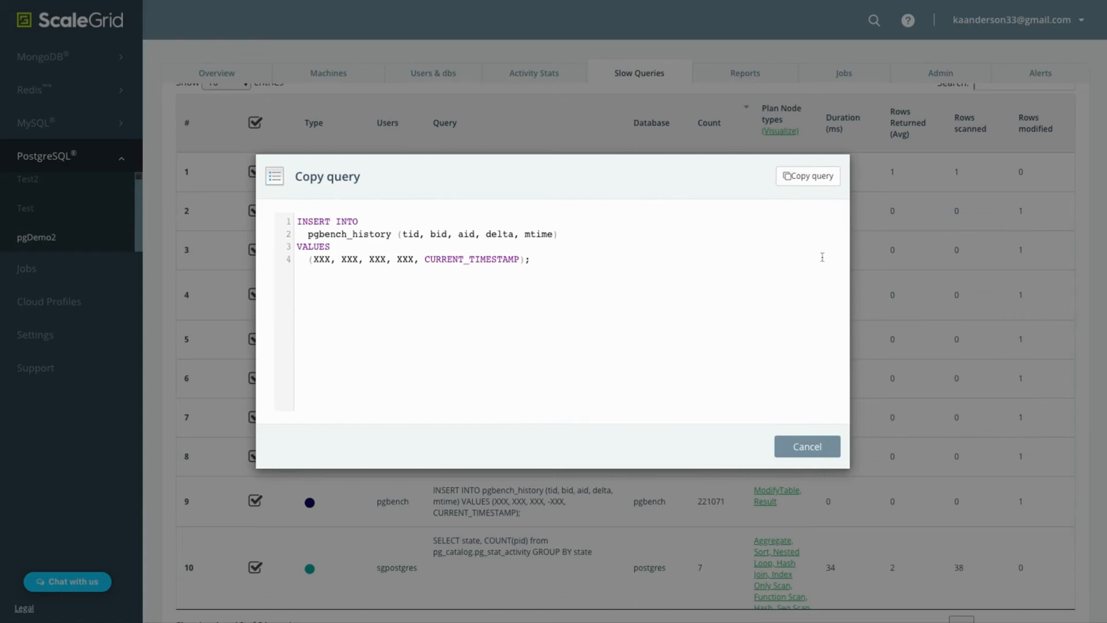
pyautogui.click(806, 446)
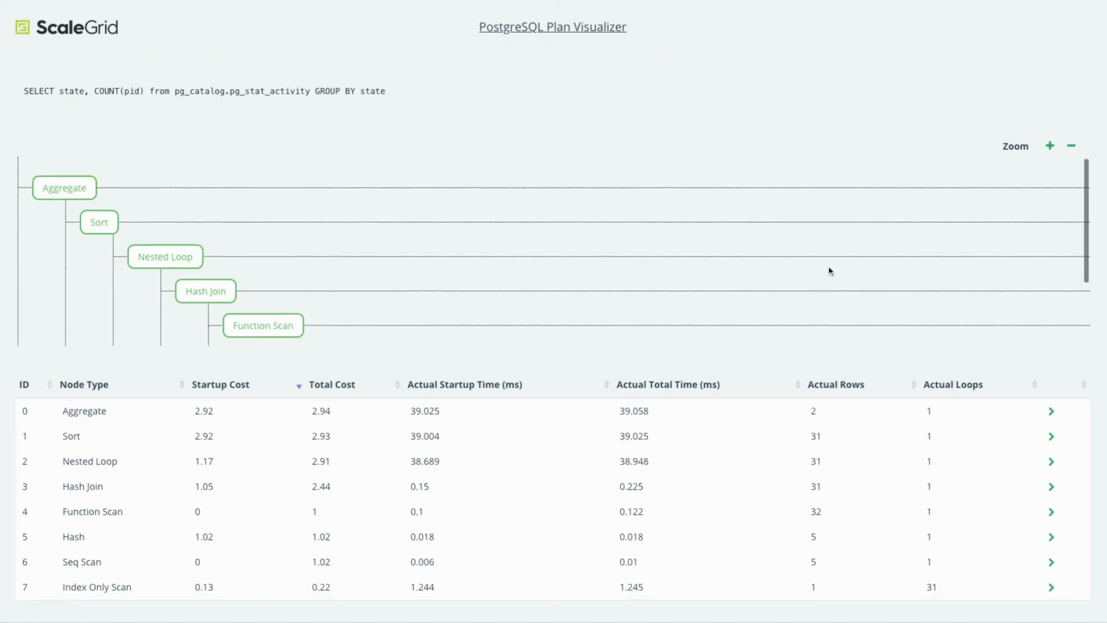
# Step: Highlight the Hash node's cost row in the plan for query 10's COUNT(pid) SELECT
pyautogui.scroll(-3)
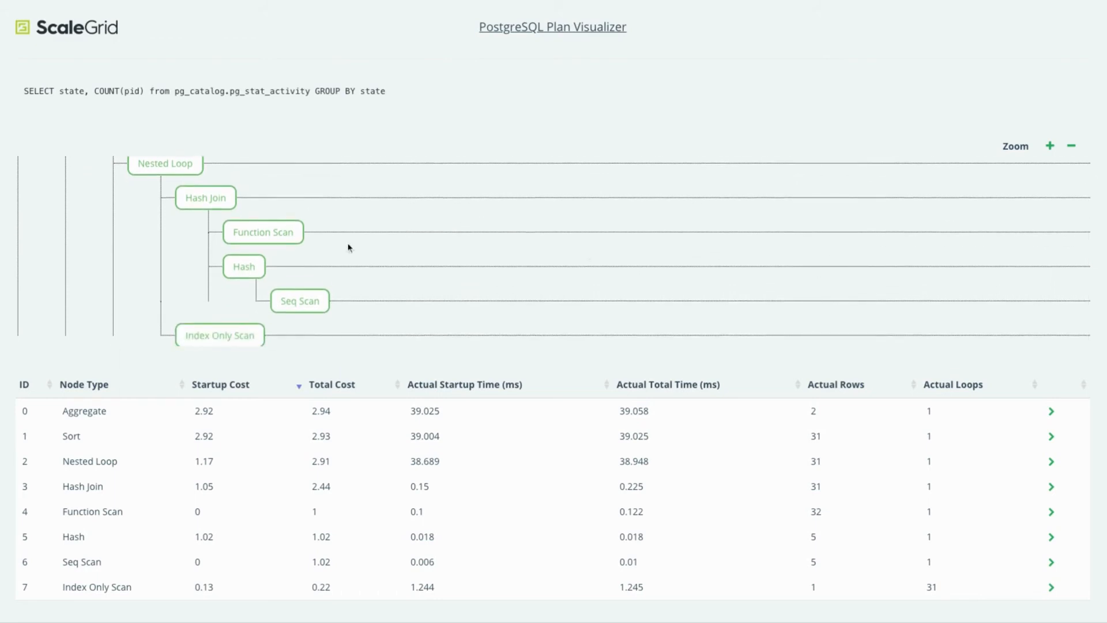
pyautogui.click(243, 266)
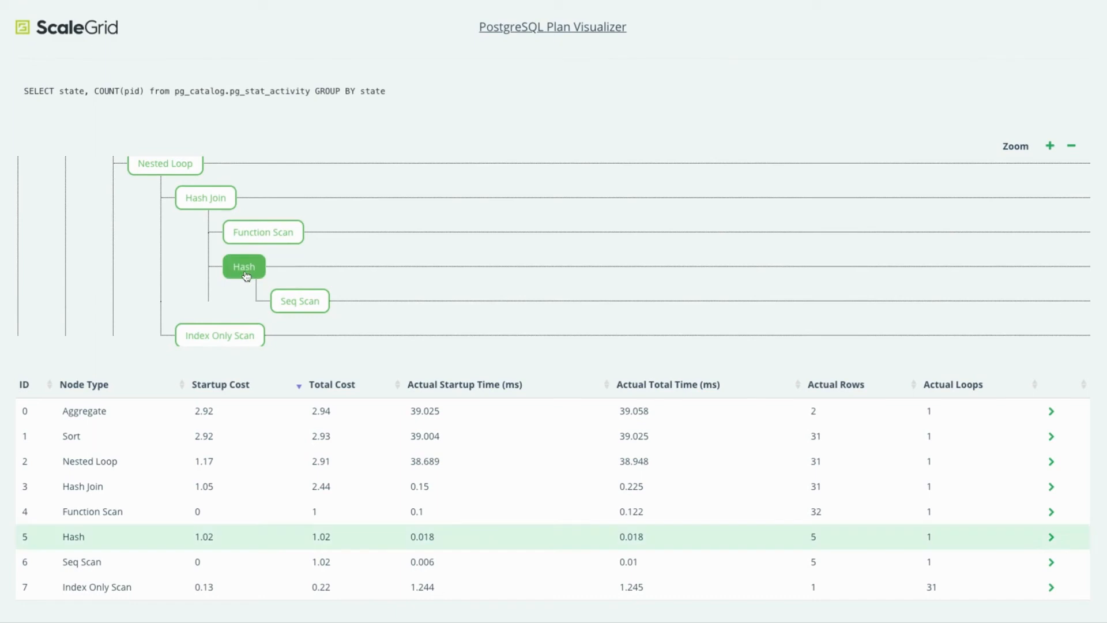
pyautogui.moveTo(159, 459)
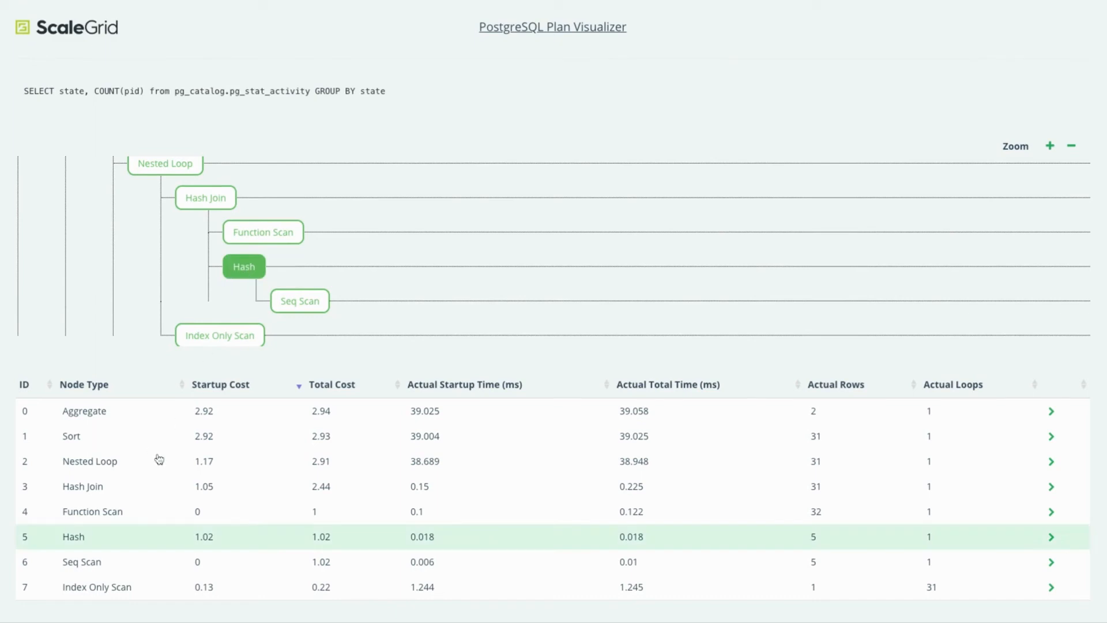
pyautogui.click(1051, 537)
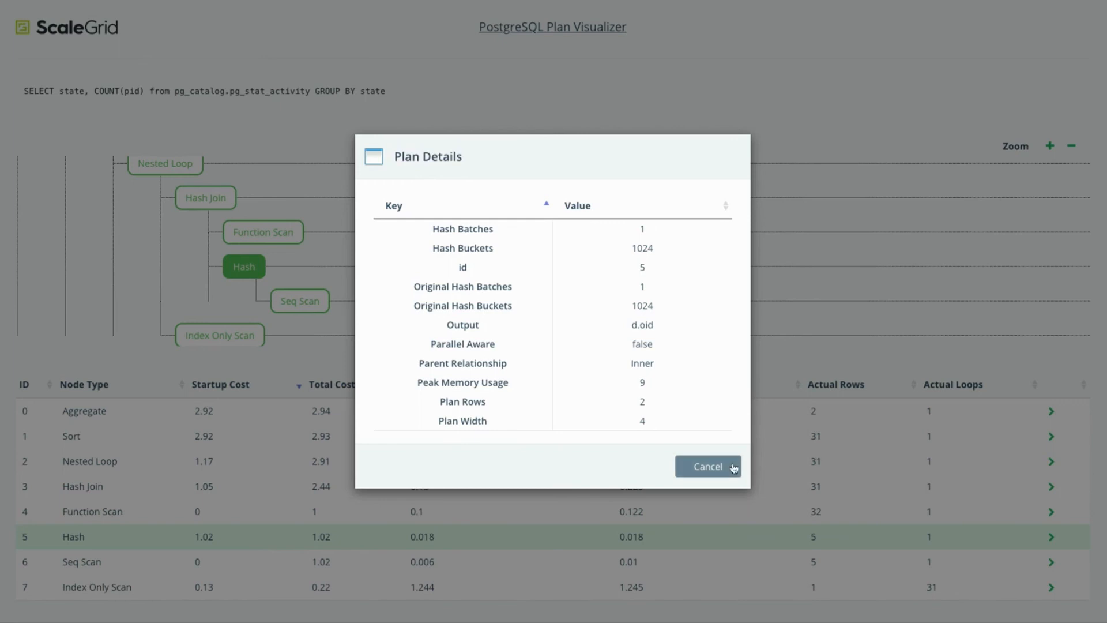
pyautogui.click(708, 466)
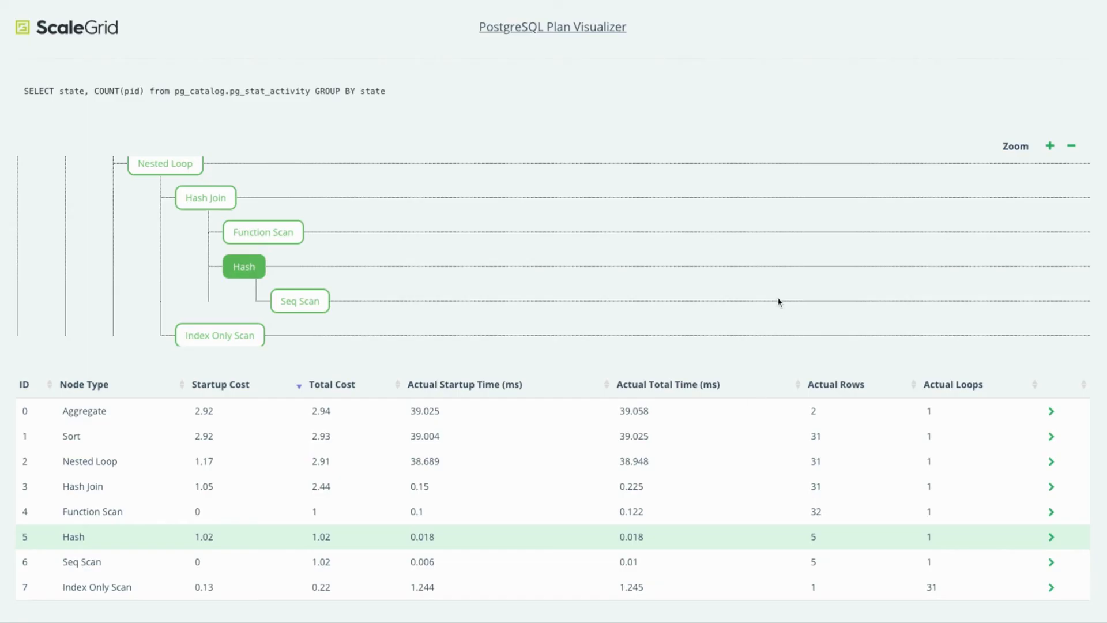
pyautogui.scroll(-3)
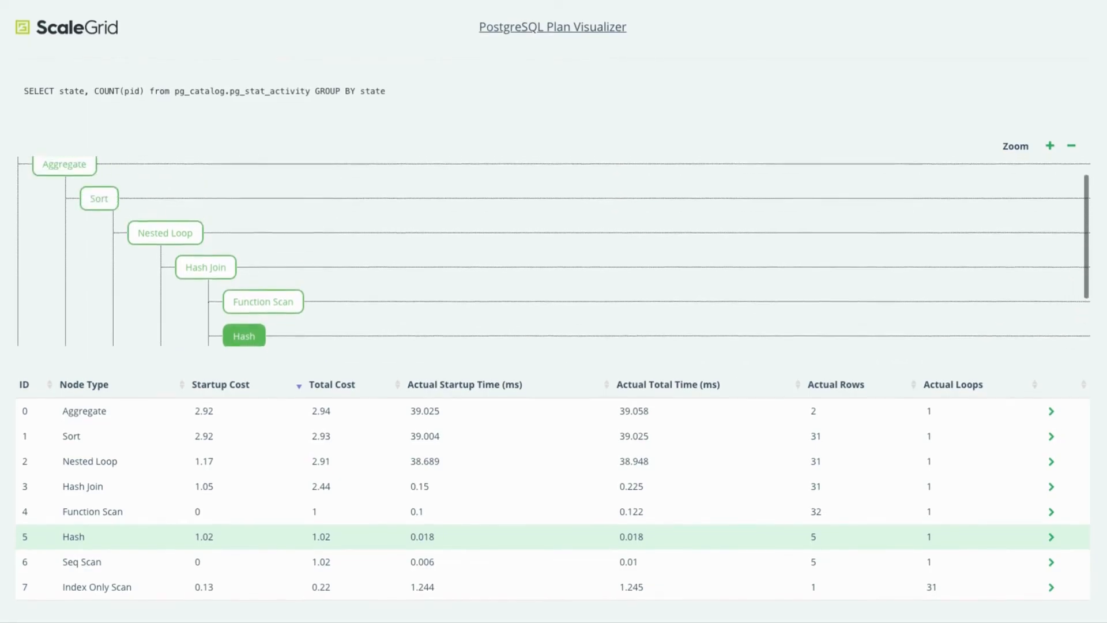